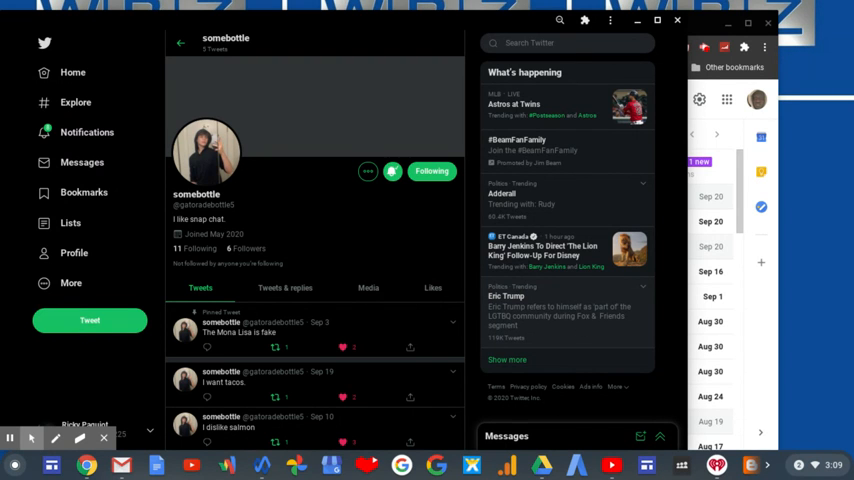
# - Open the trending Eric Trump topic page on Twitter
pyautogui.click(8, 438)
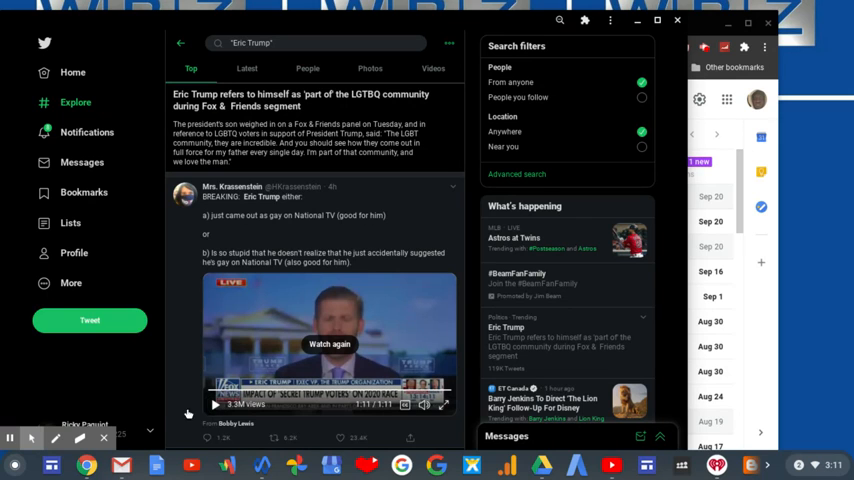
pyautogui.moveTo(142, 396)
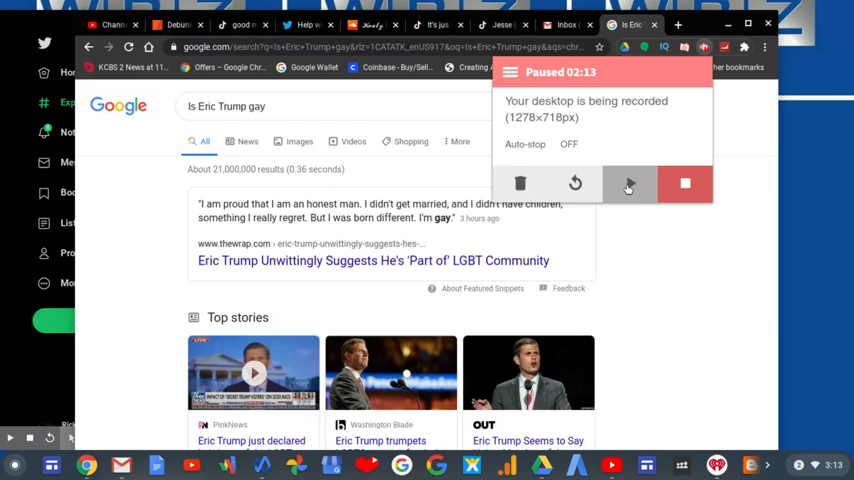
pyautogui.click(629, 183)
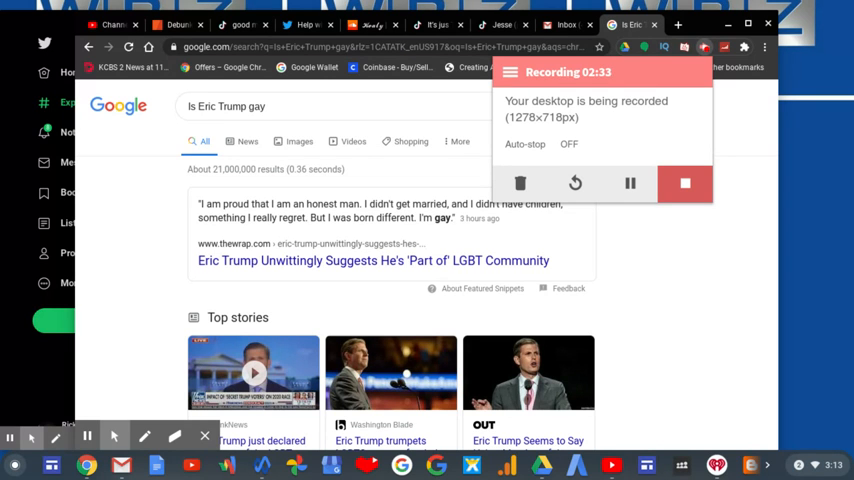
# - Load the Advocate article 'Eric Trump Comes Out — Not as Gay, But Foolish'
pyautogui.click(630, 183)
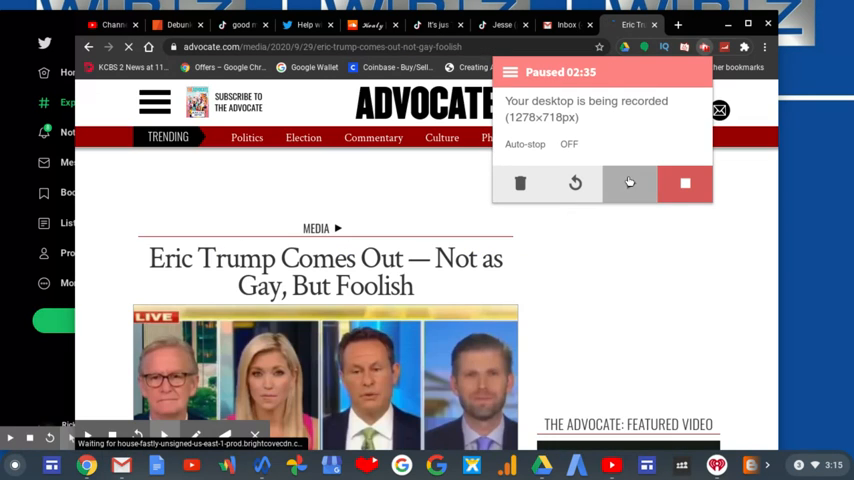
pyautogui.click(630, 183)
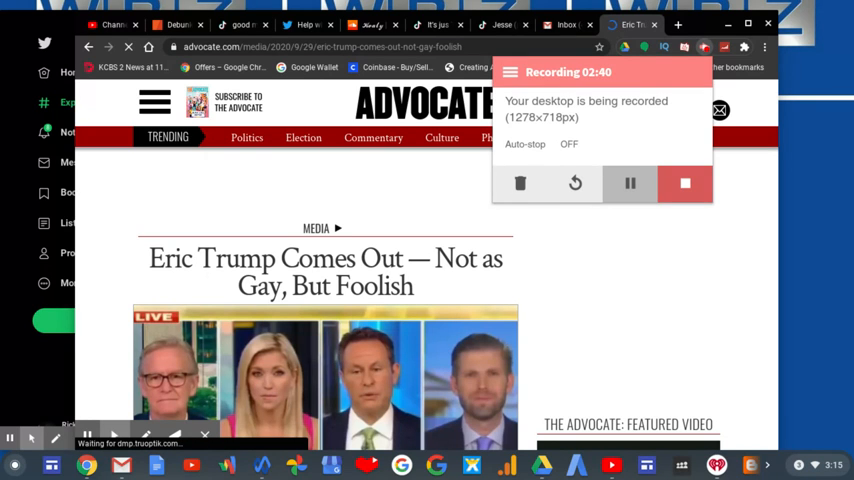
# - Wait for the article to load, bringing the Fox & Friends paragraphs into view
pyautogui.click(630, 183)
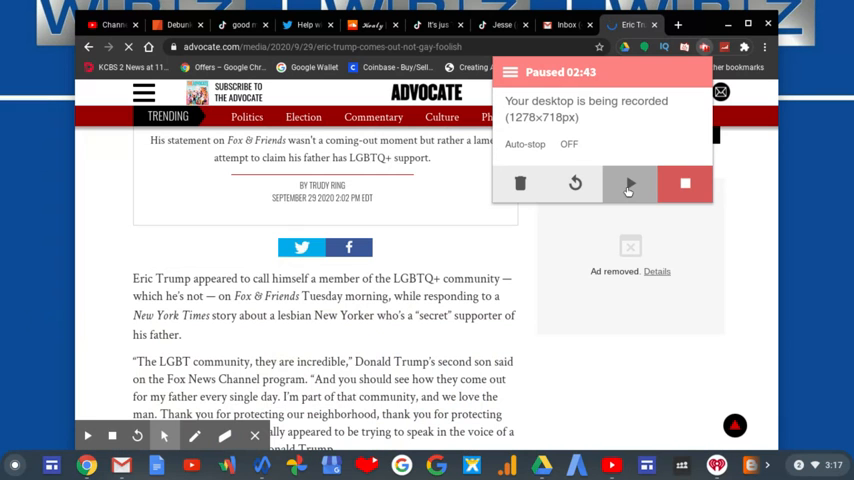
pyautogui.click(629, 183)
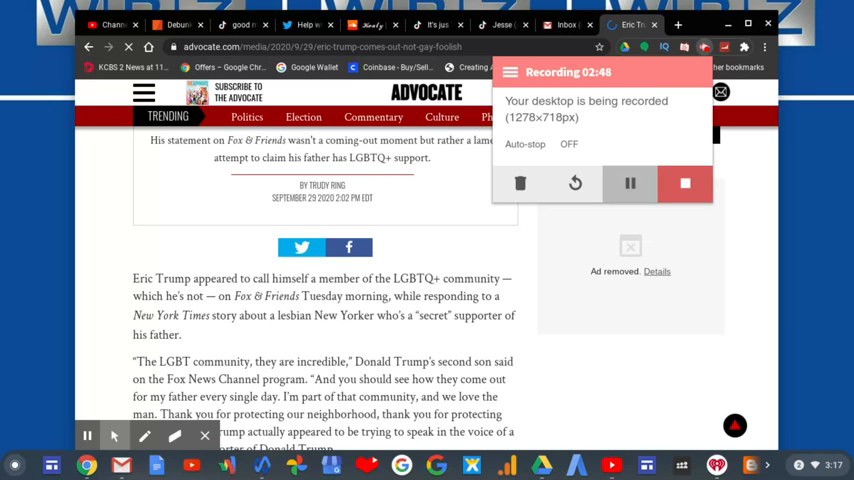
pyautogui.moveTo(484, 267)
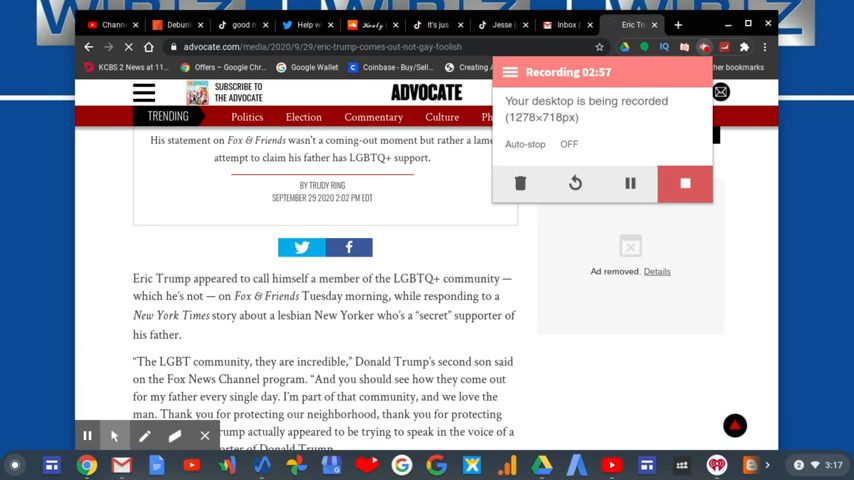
pyautogui.moveTo(615, 208)
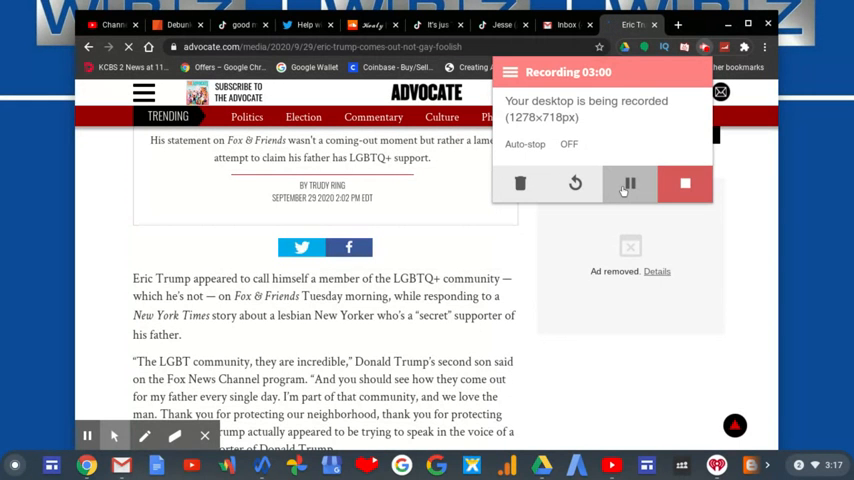
pyautogui.click(629, 183)
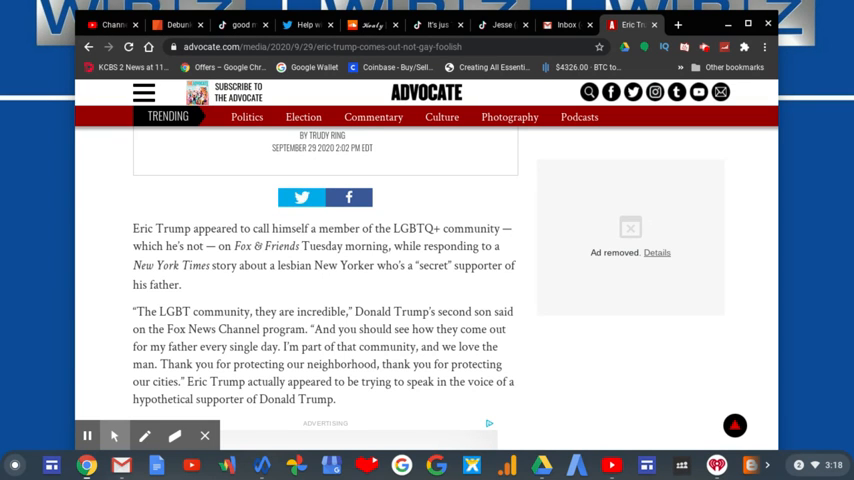
pyautogui.moveTo(330, 314)
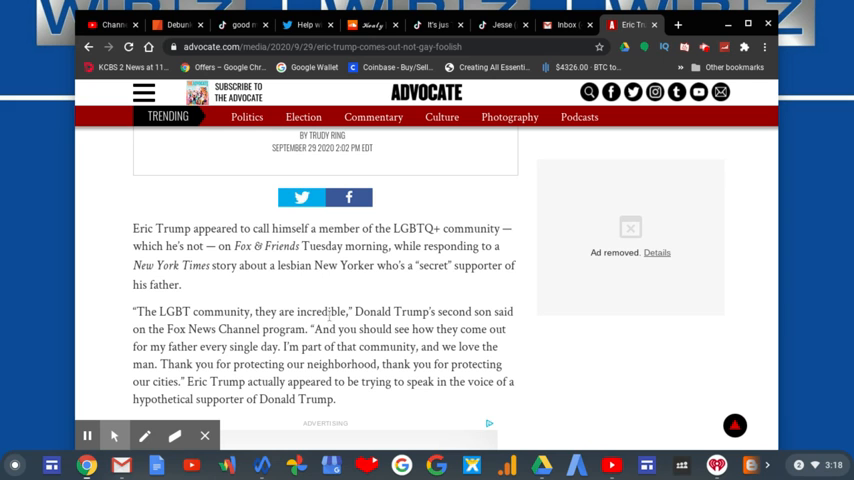
# - Read further down the article, then open the 'Next Video' end-screen image
pyautogui.scroll(-3)
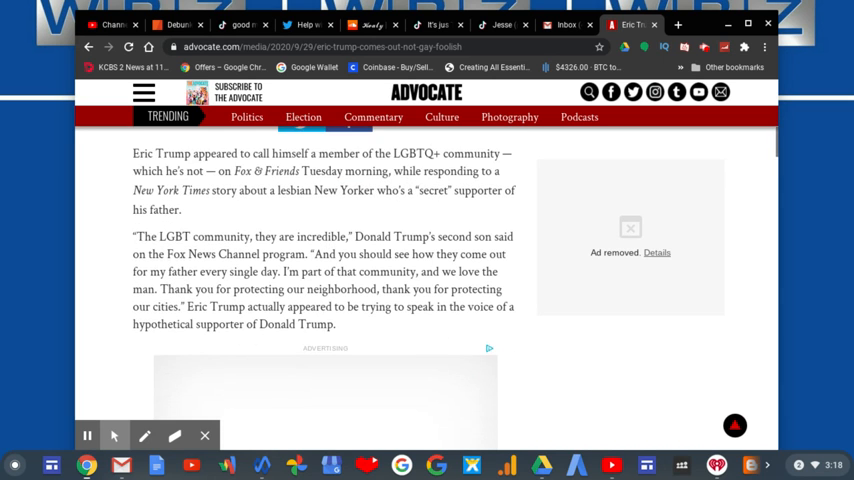
pyautogui.scroll(3)
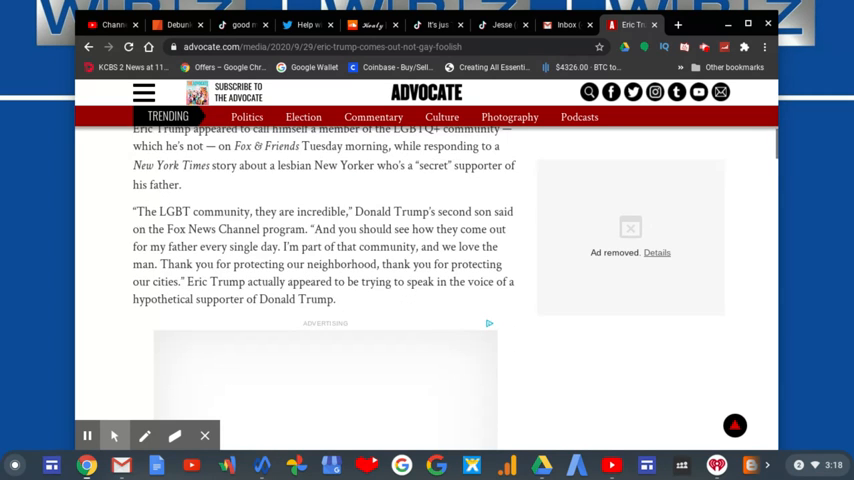
pyautogui.scroll(-3)
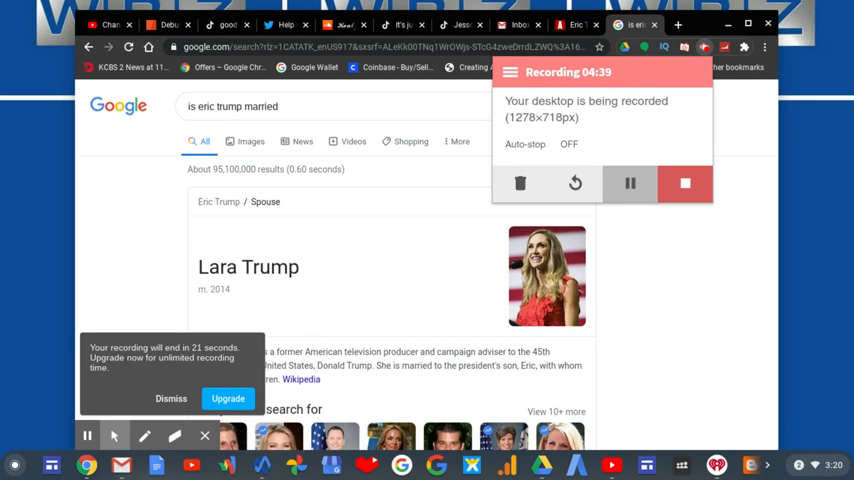
pyautogui.click(629, 183)
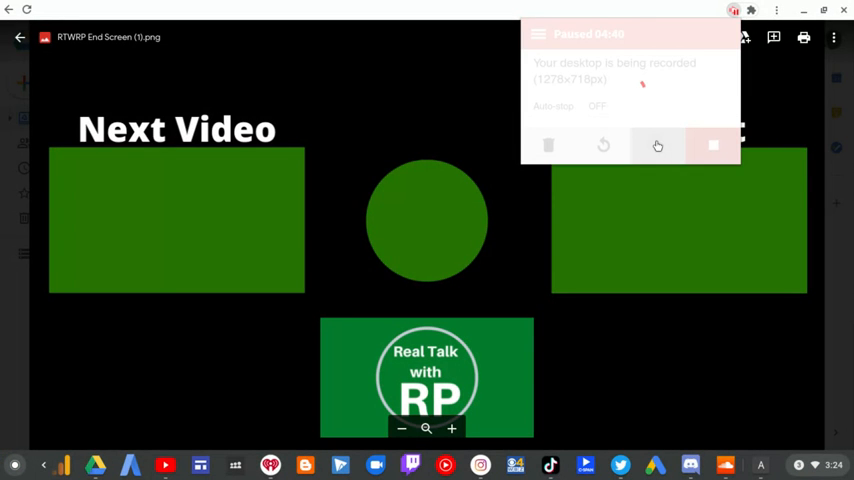